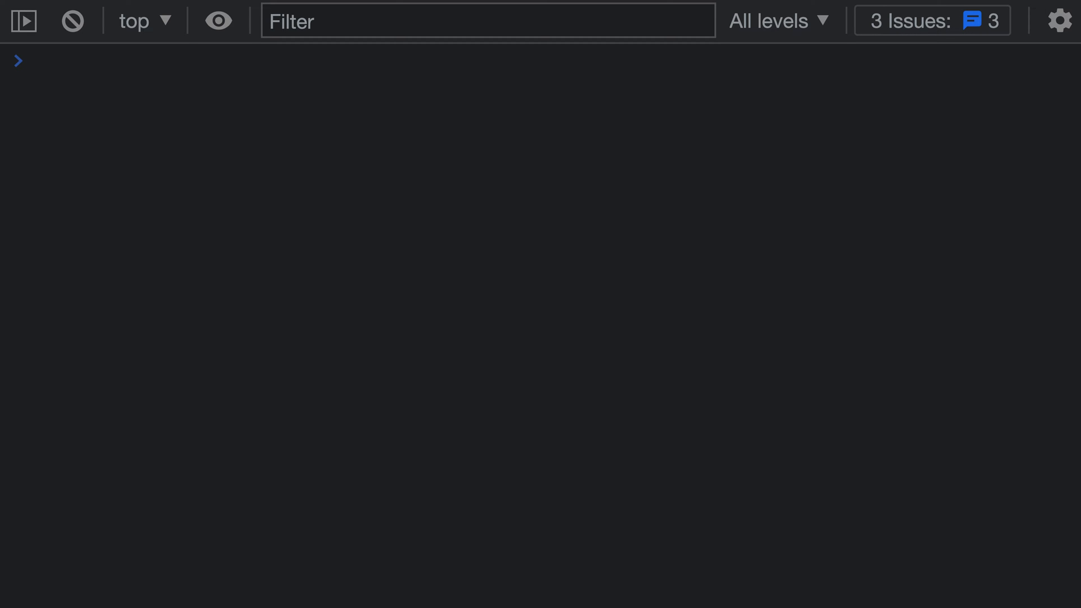
pyautogui.moveTo(186, 200)
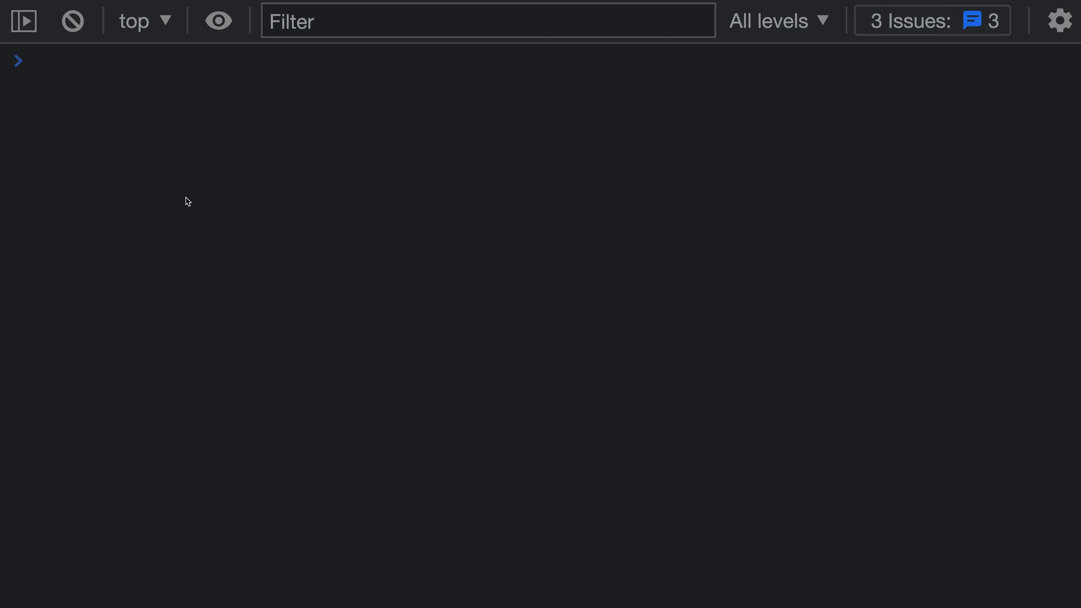
# Evaluate the binary literals 0b1 and 0b10 in the console, returning 1 and 2
pyautogui.click(38, 61)
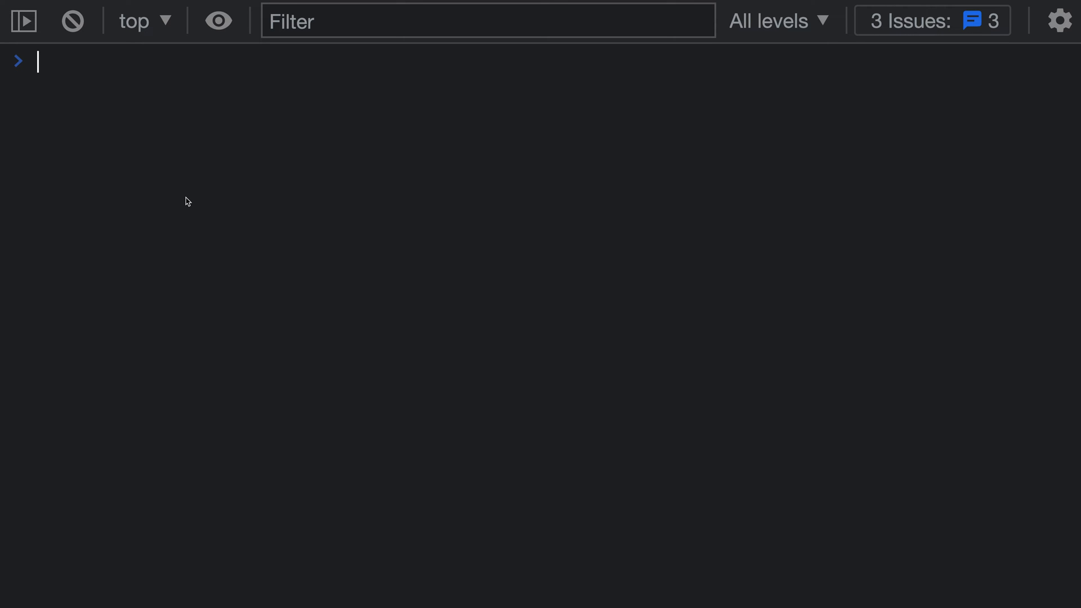
pyautogui.write('b')
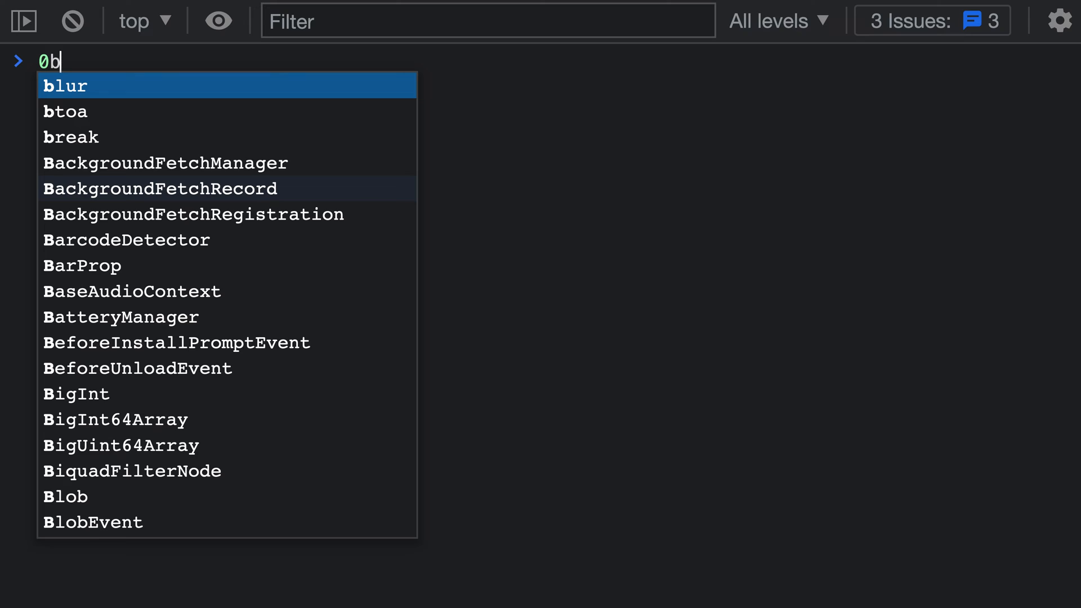
pyautogui.write('1')
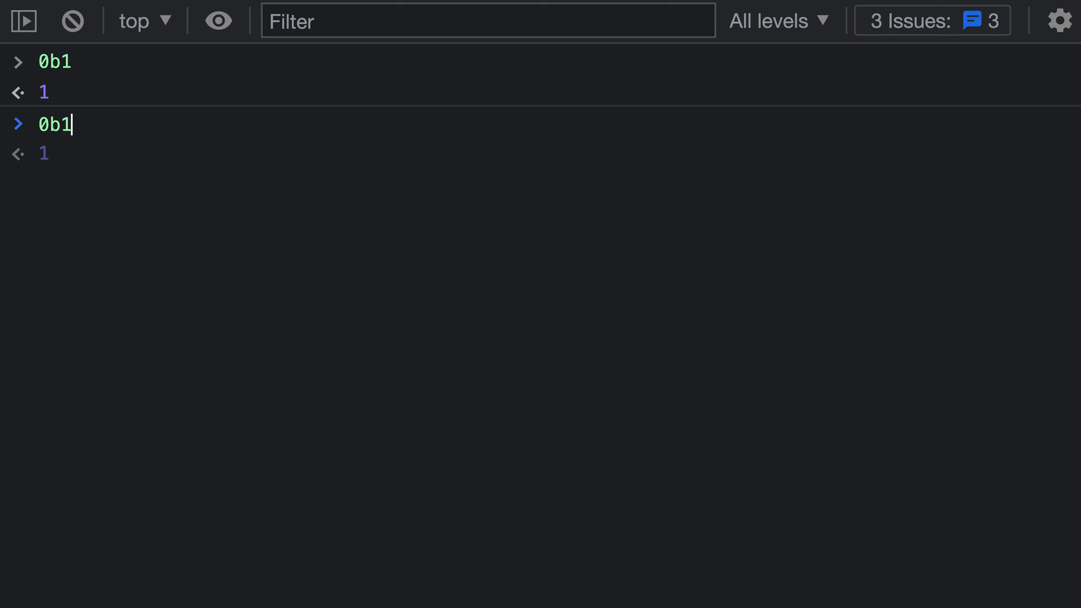
pyautogui.write('0')
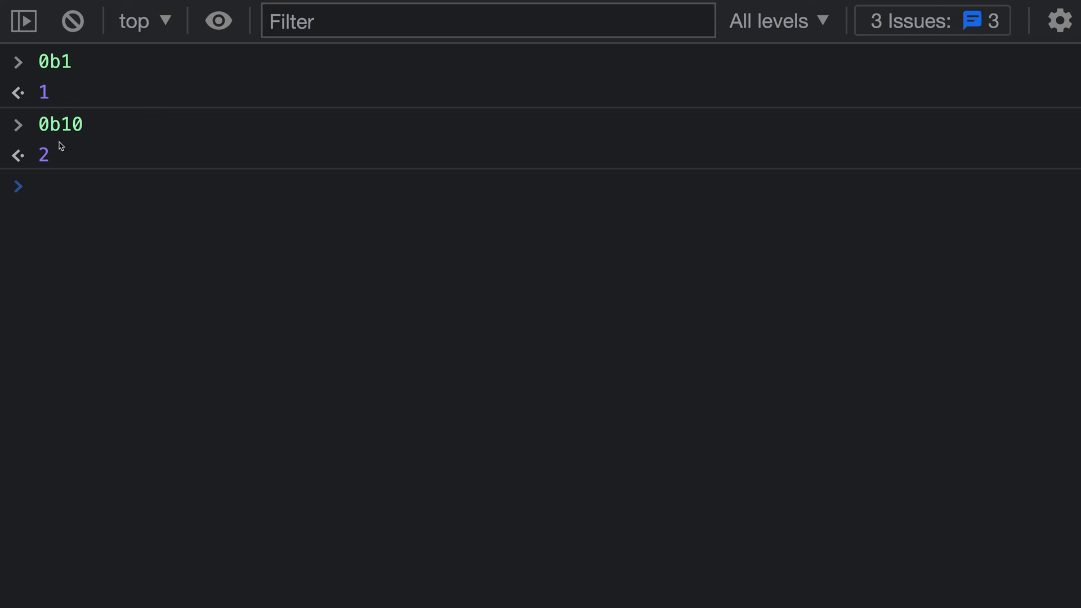
# Enter the long binary literal 0b100000000 so the eager preview shows 256
pyautogui.write('0b10')
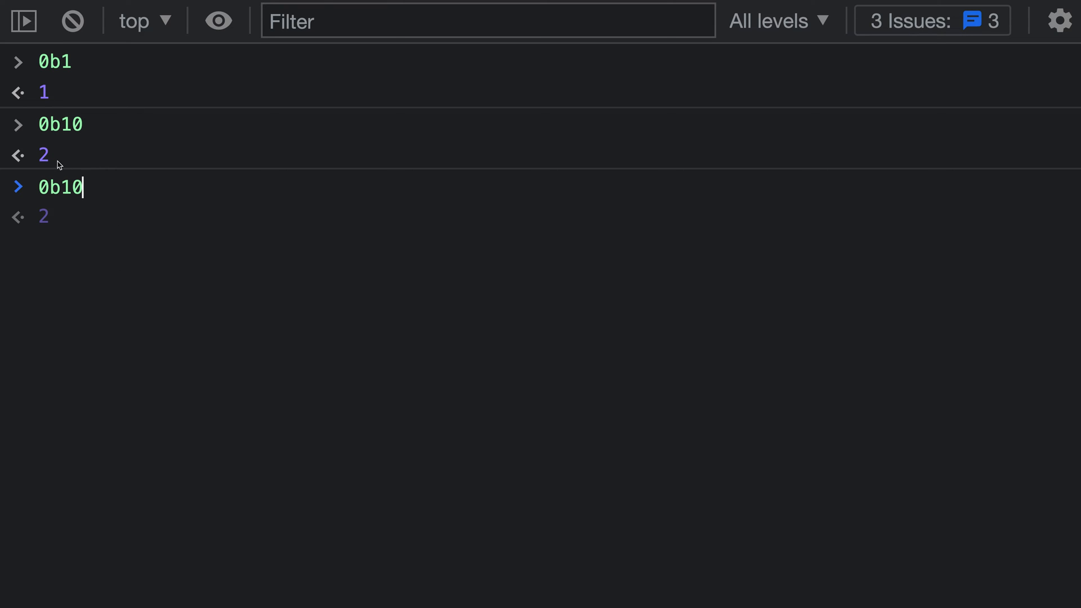
pyautogui.moveTo(137, 249)
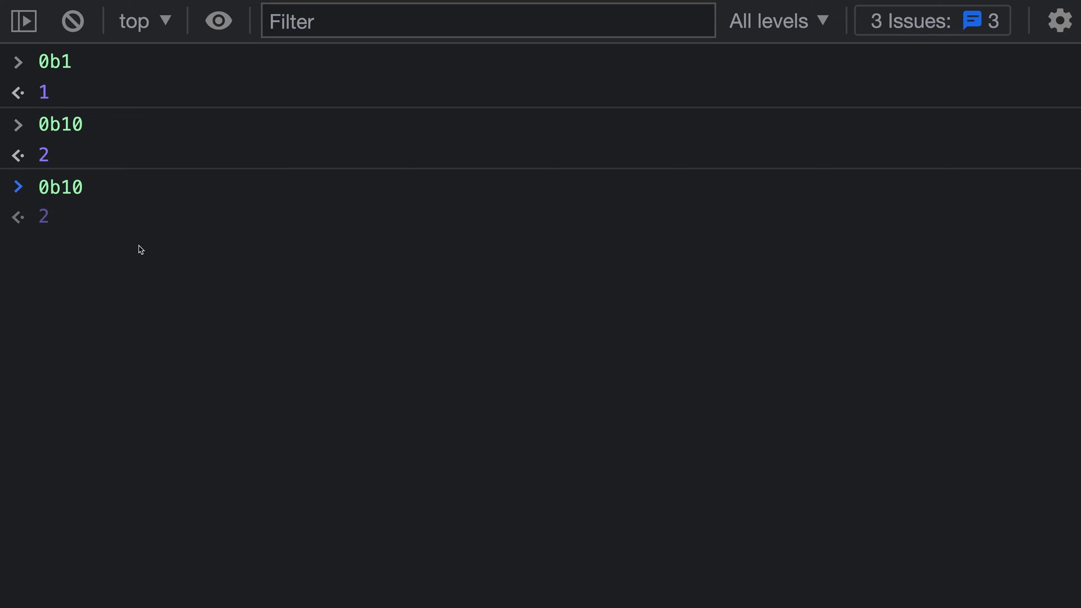
pyautogui.write('0b100')
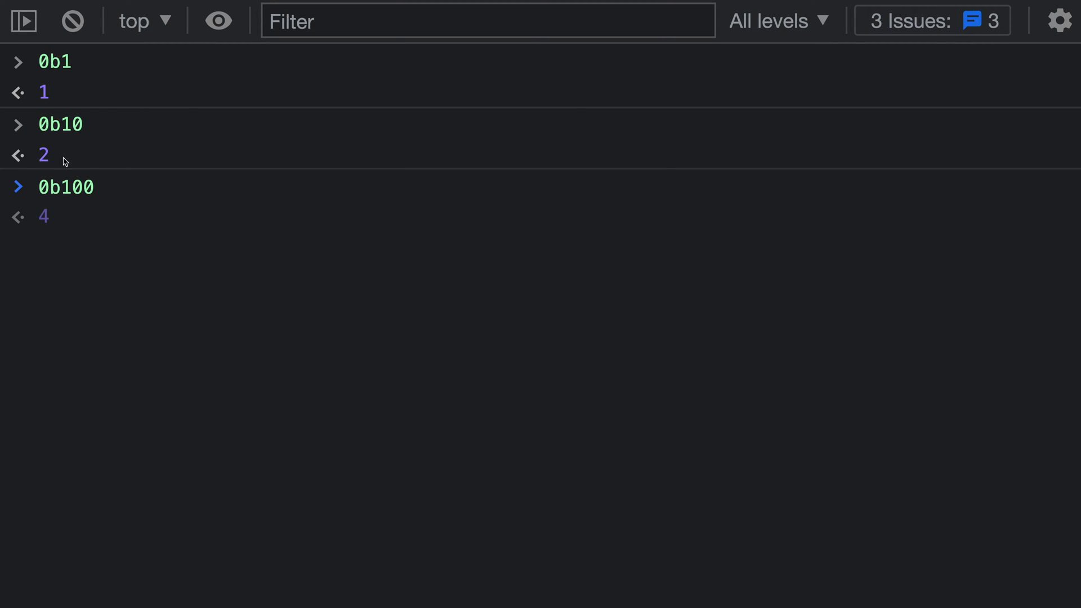
pyautogui.moveTo(61, 172)
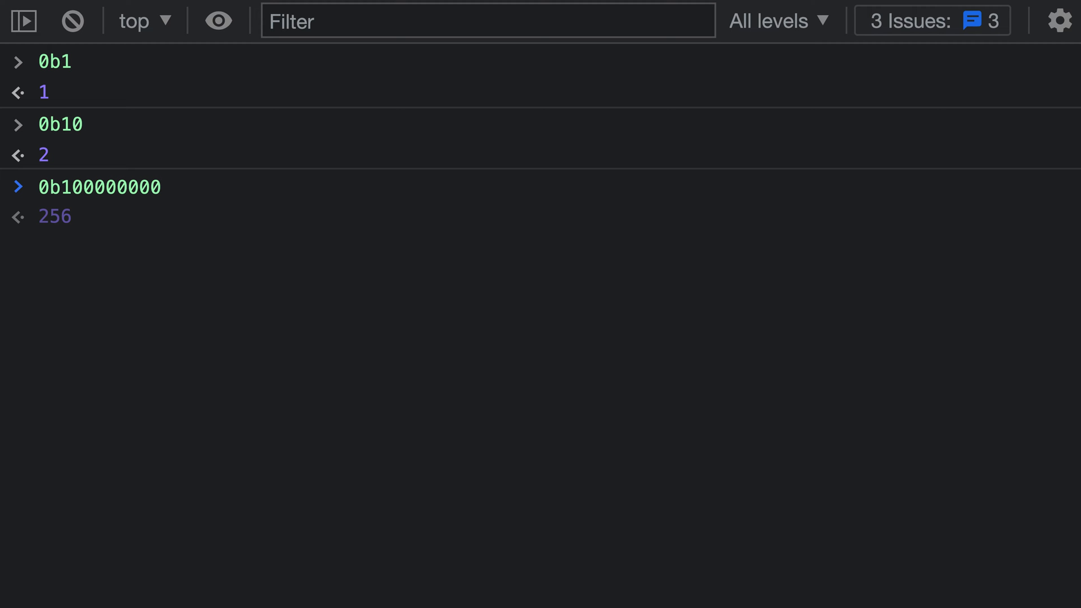
pyautogui.click(159, 188)
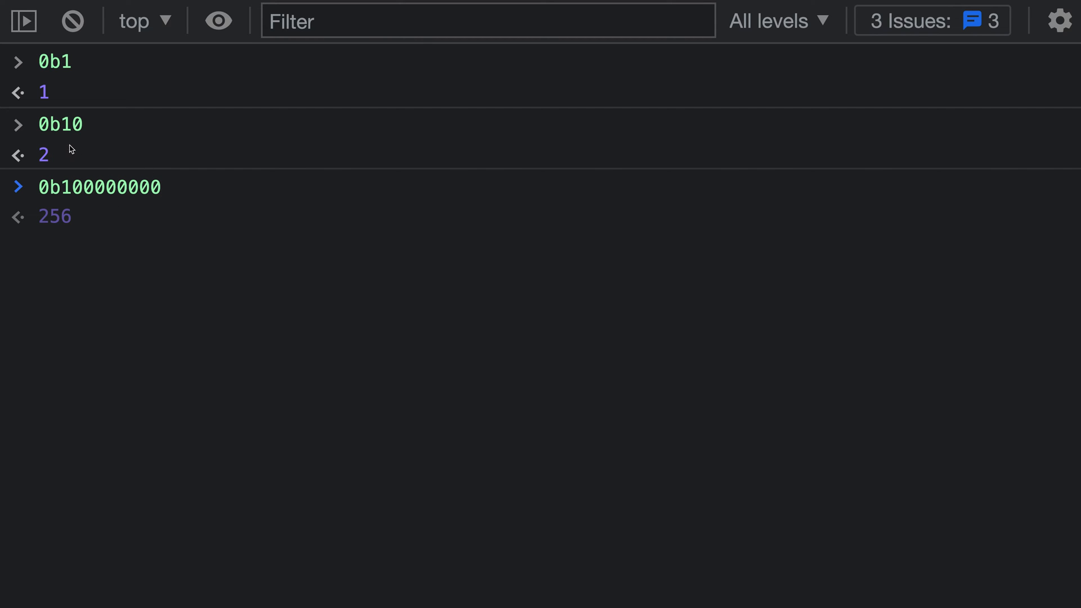
pyautogui.moveTo(214, 232)
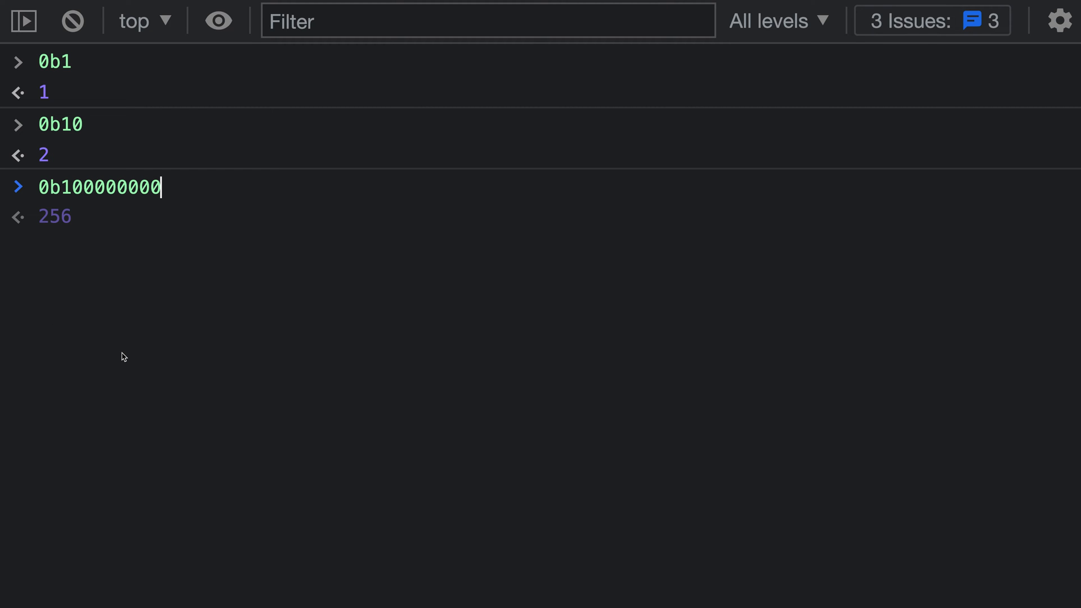
pyautogui.write('-')
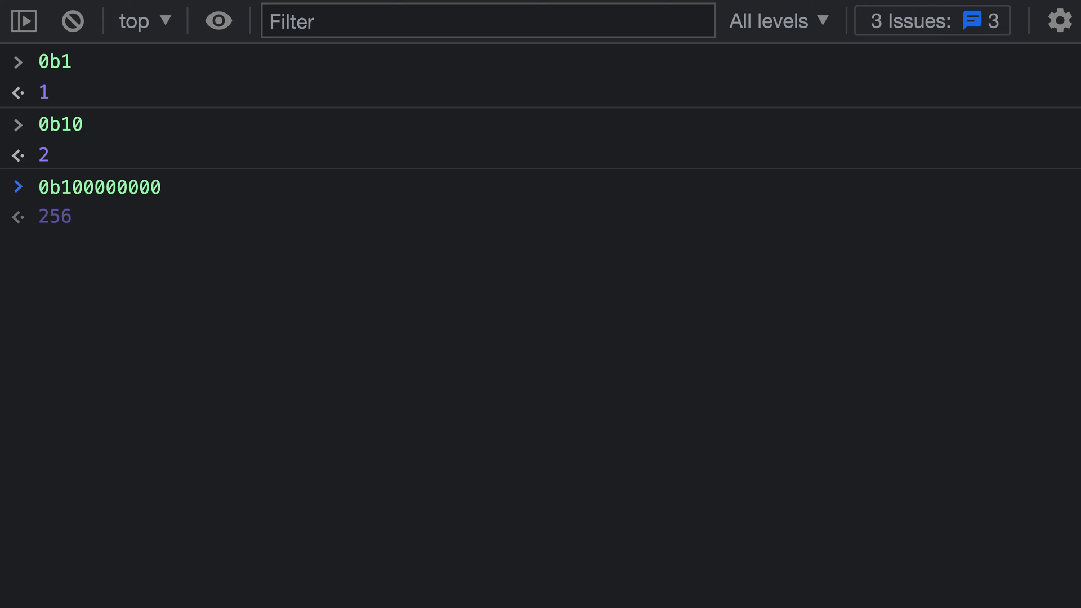
pyautogui.click(41, 187)
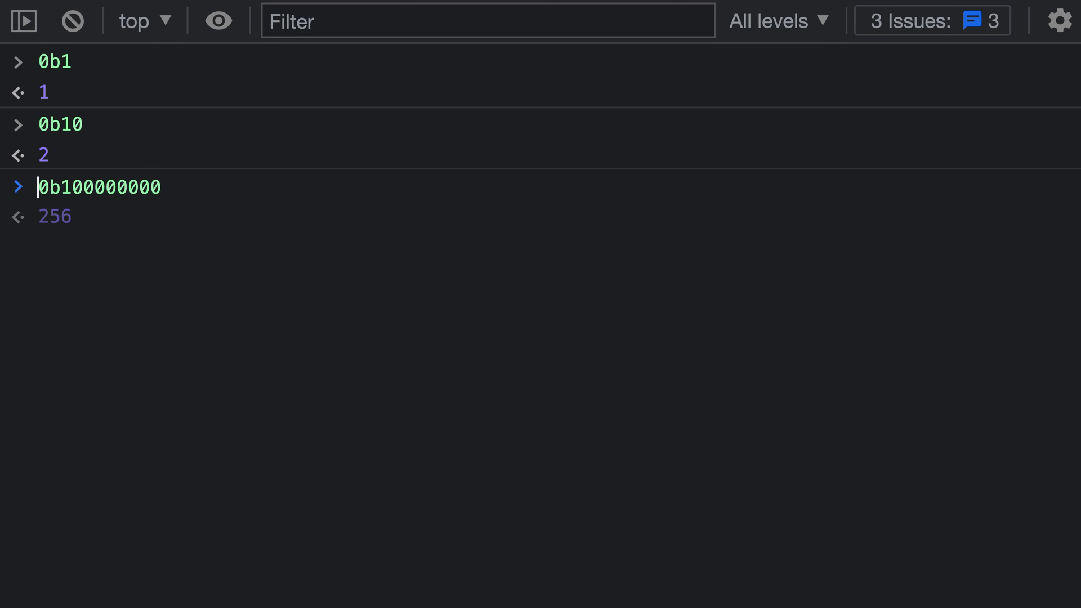